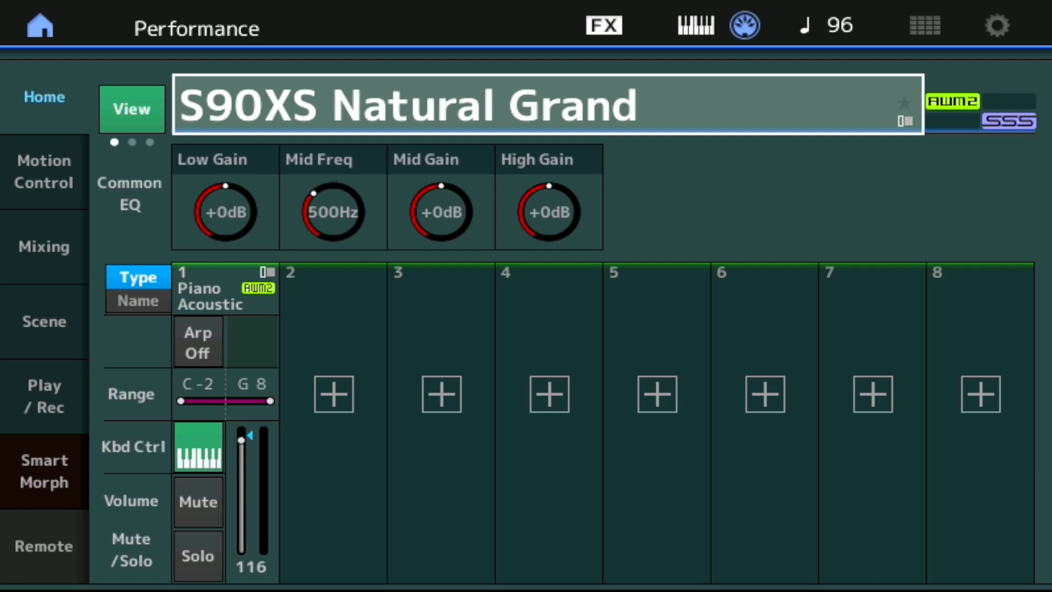
Load the converted S90ES Bright S piano performance onto the Home screen.
{"action": "left_click", "coordinate": [198, 342]}
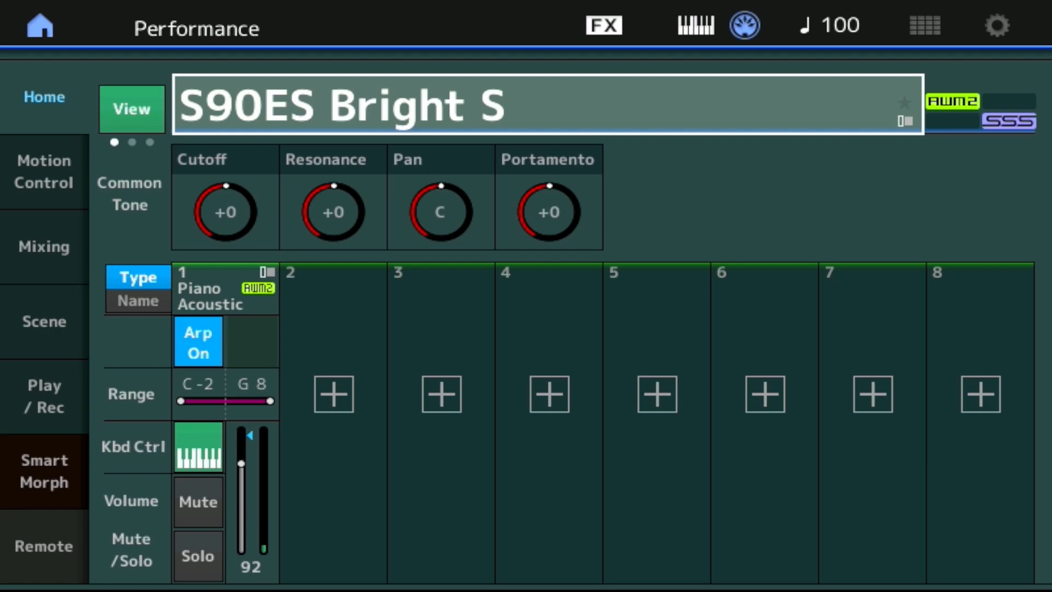
Show the Mixing view for S90ES Bright S, then move to the User bank Category Search.
{"action": "left_click", "coordinate": [44, 246]}
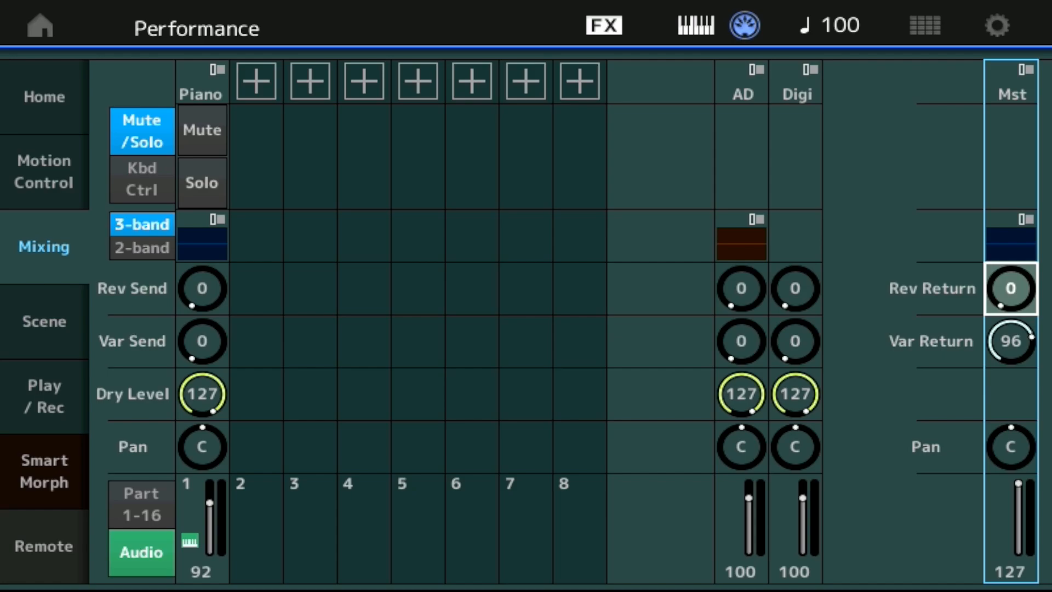
{"action": "left_click", "coordinate": [44, 96]}
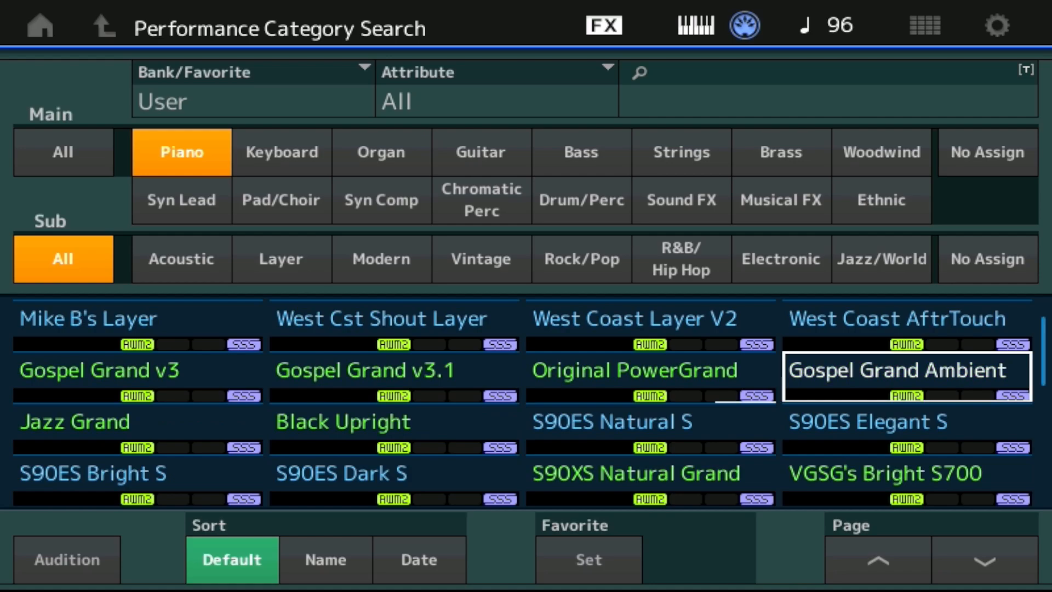
Browse the User bank Piano category to reveal the converted S90ES and S700 grands.
{"action": "scroll", "scroll_direction": "down", "scroll_amount": 3}
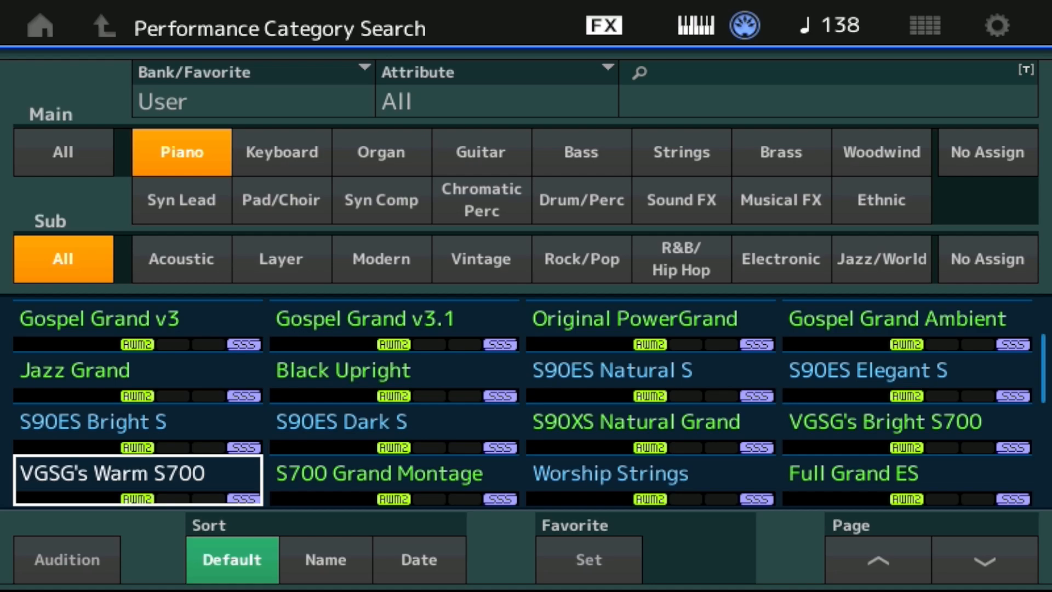
{"action": "left_click", "coordinate": [885, 421]}
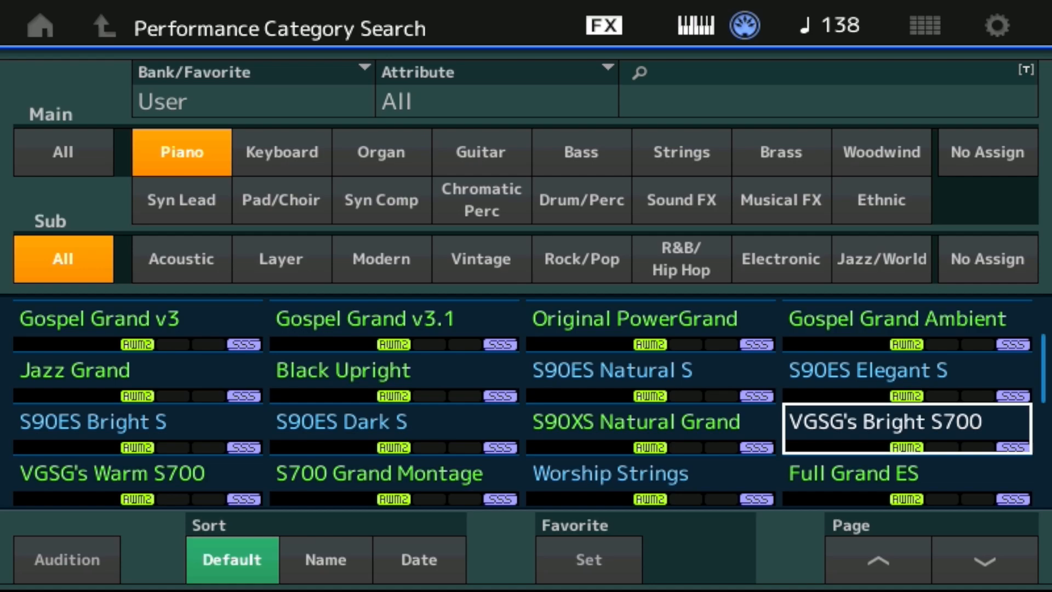
{"action": "left_click", "coordinate": [378, 472]}
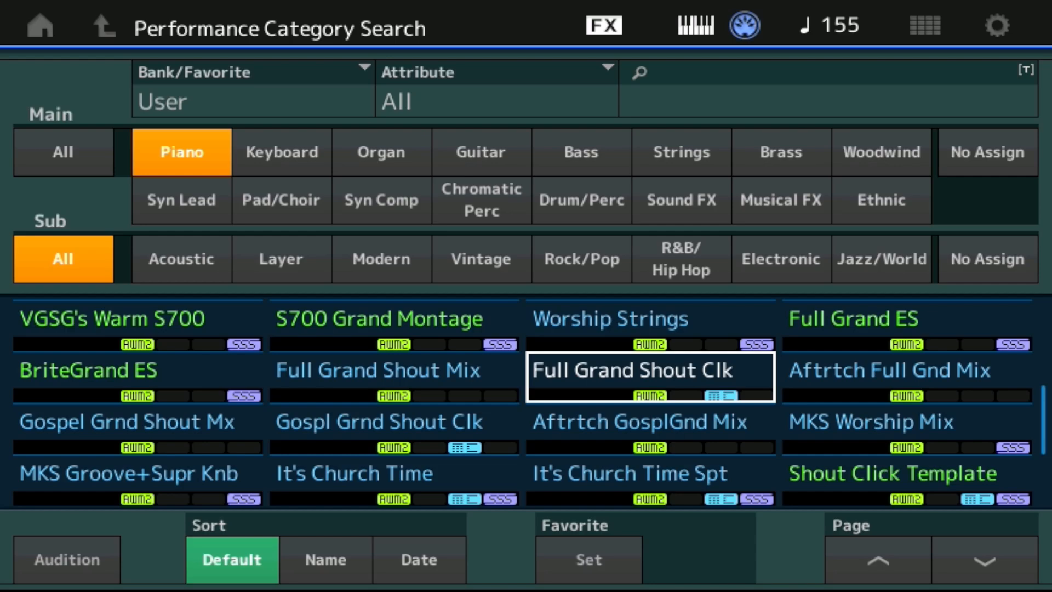
Load MKS Worship Mix and then VGSG's Warm S700 to try them.
{"action": "left_click", "coordinate": [906, 430]}
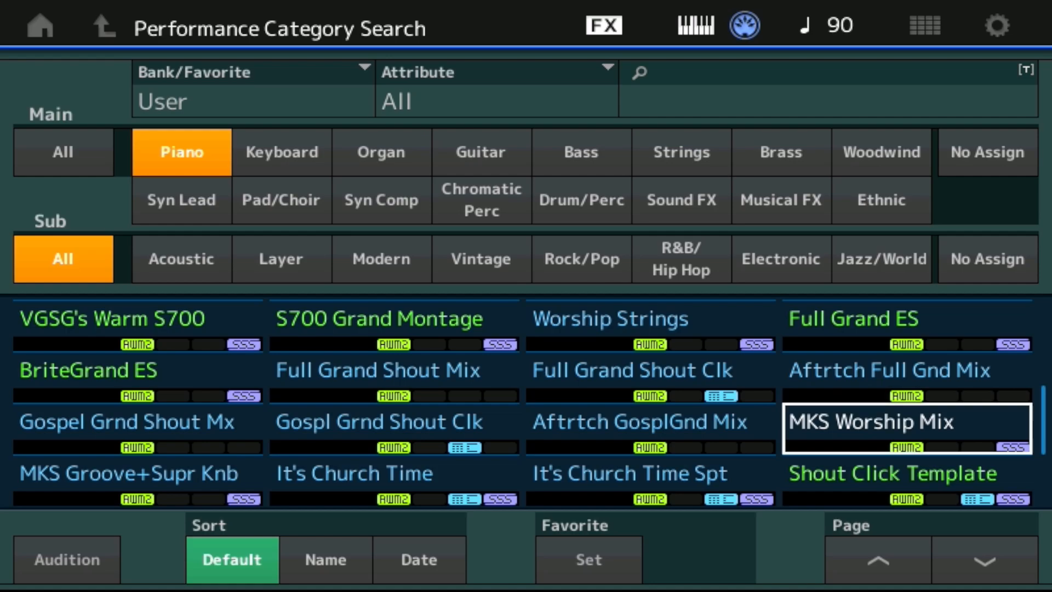
{"action": "left_click", "coordinate": [137, 318]}
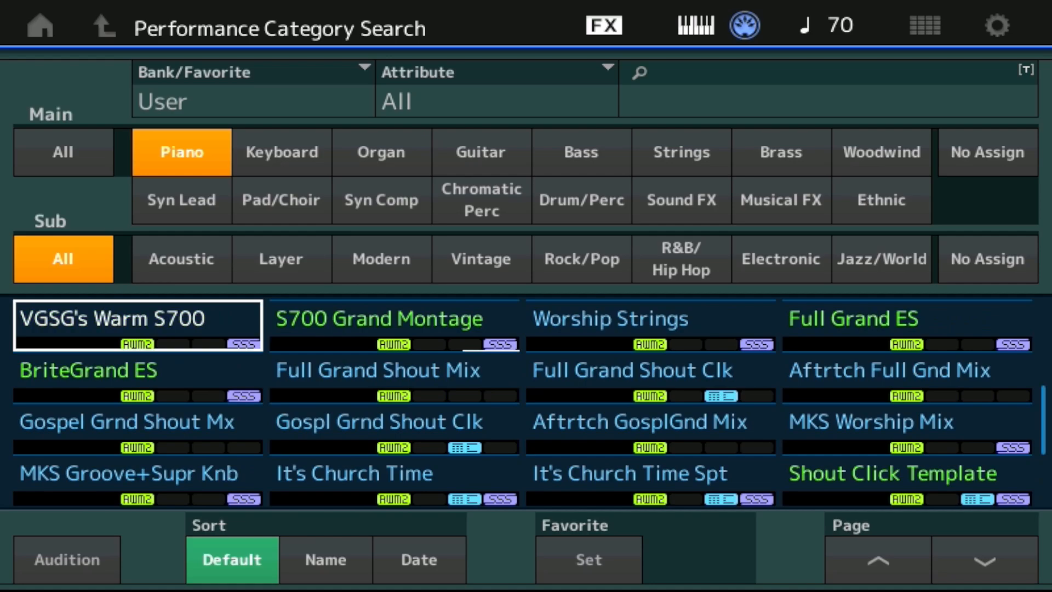